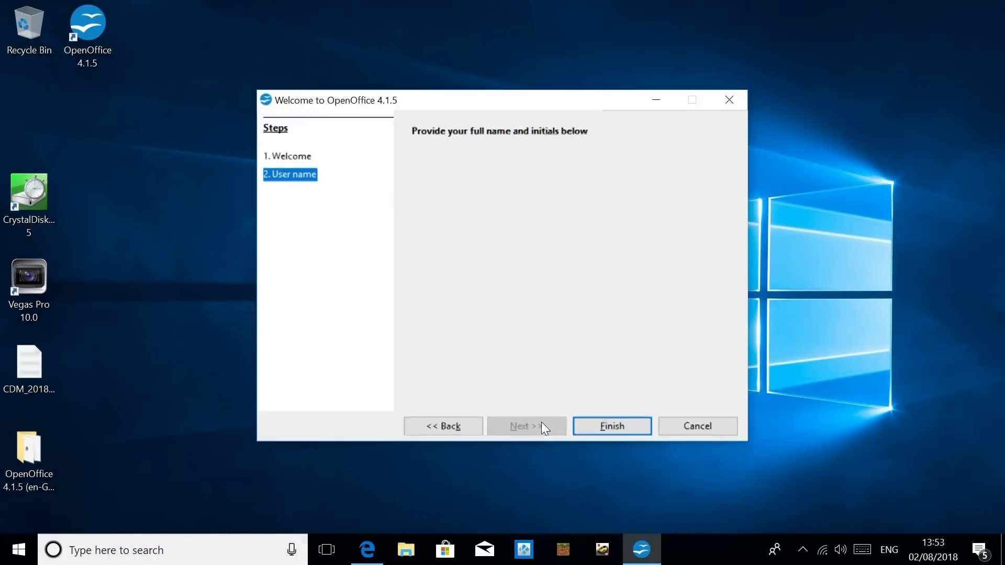
Step: Finish the welcome wizard, relaunch OpenOffice from the desktop and start a new Text Document
{"action": "left_click", "coordinate": [610, 426]}
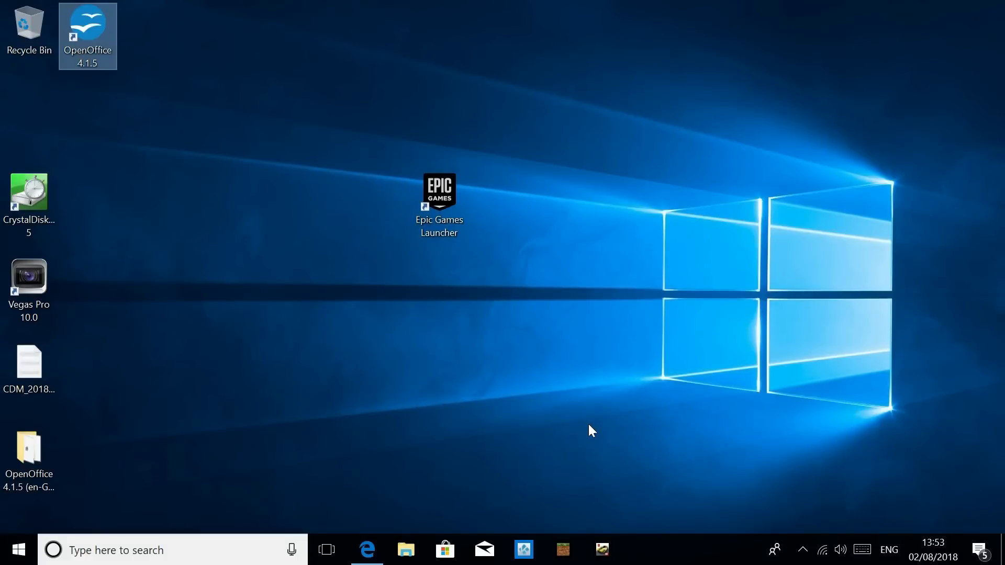
{"action": "double_click", "coordinate": [88, 27]}
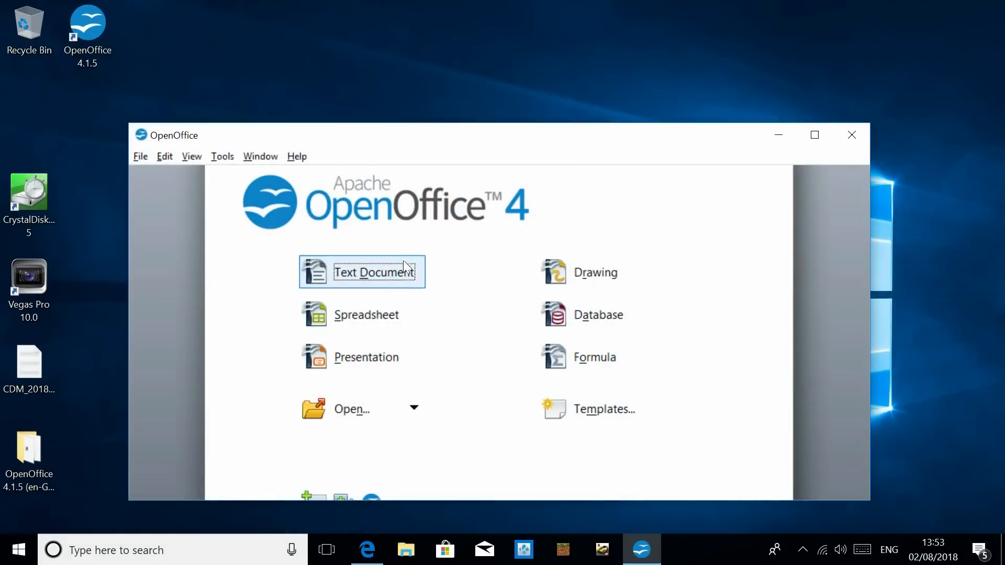
{"action": "left_click", "coordinate": [360, 273]}
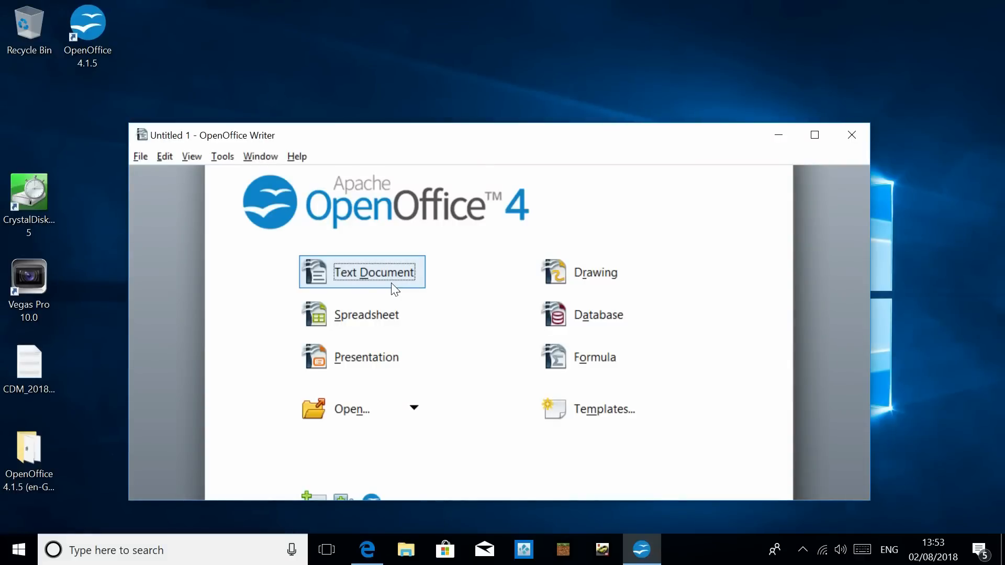
Step: Write 'YEP WORKING PERFECTLY !!!!!!!!!' on the page and close the window to reach the save-changes prompt
{"action": "left_click", "coordinate": [376, 272]}
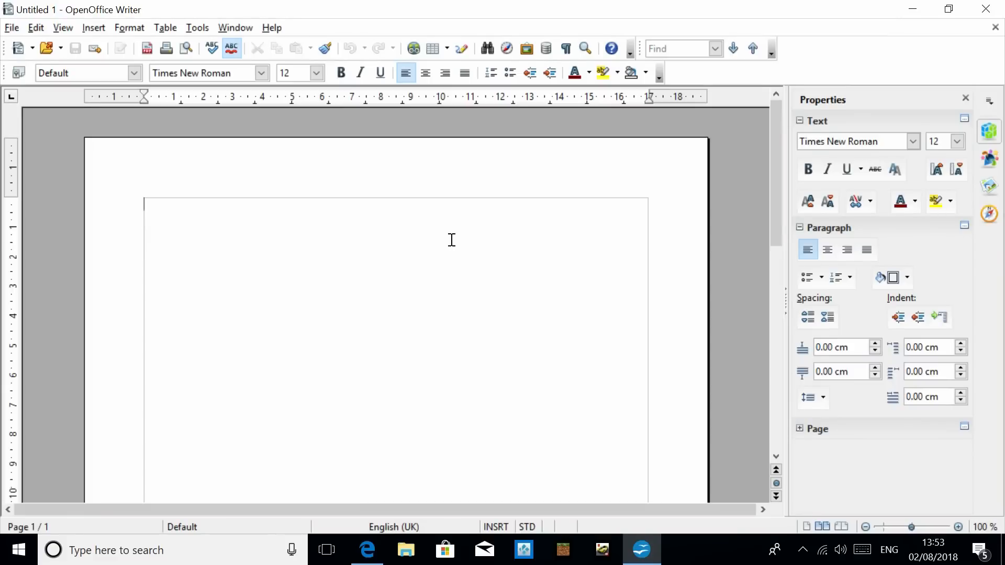
{"action": "type", "text": "Y"}
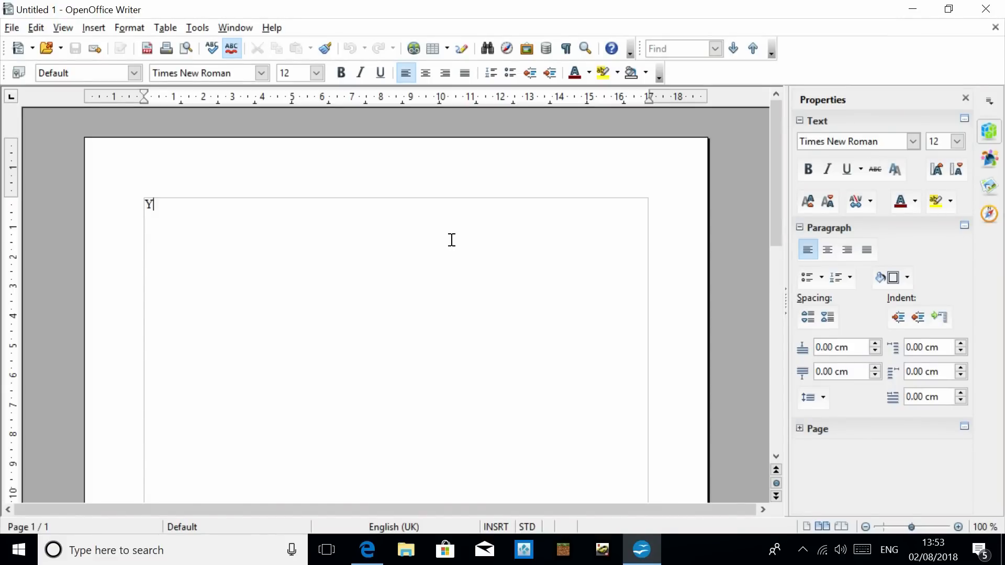
{"action": "type", "text": "EP WORKIN"}
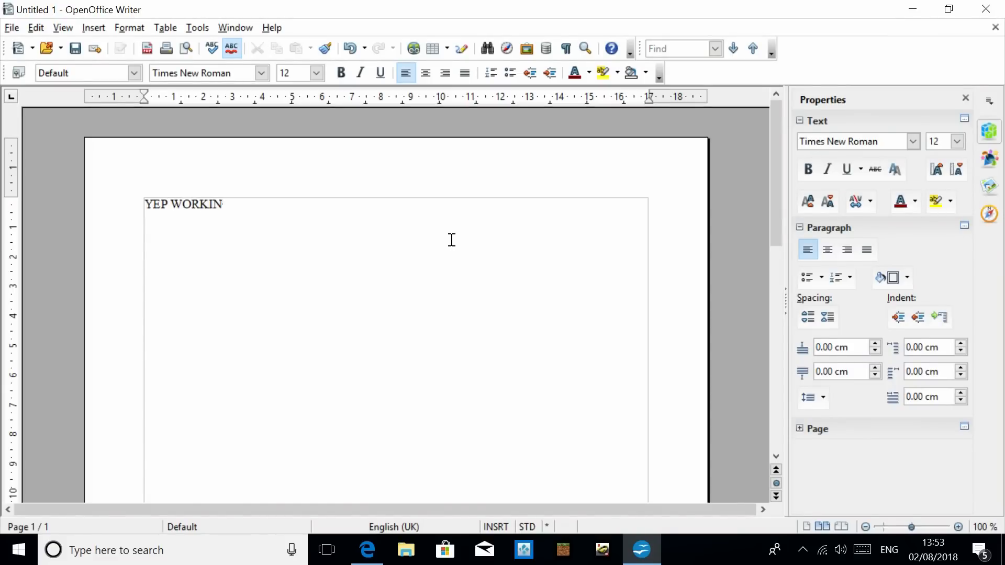
{"action": "type", "text": "G PERFECTLY"}
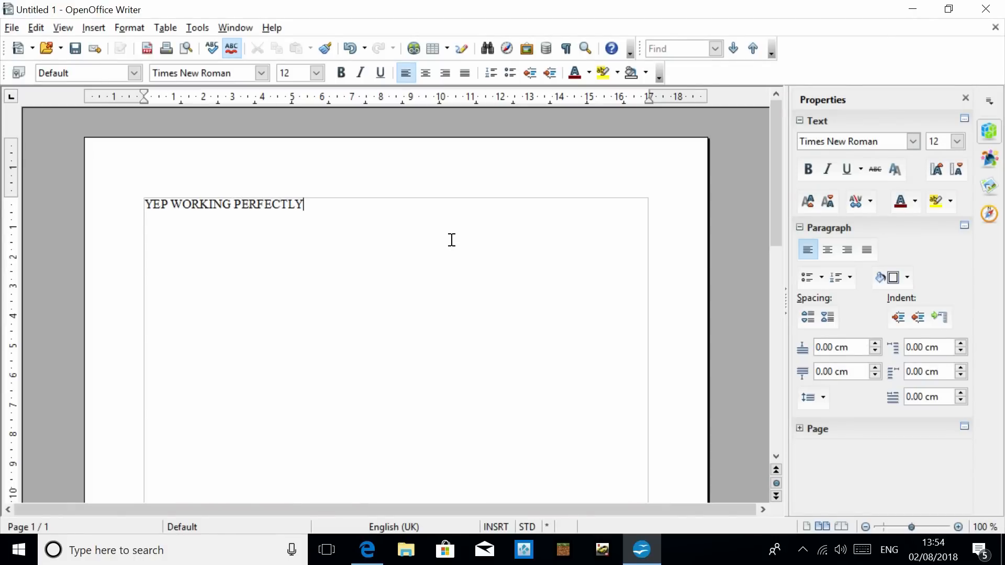
{"action": "type", "text": "!!!!!!!!!!!!"}
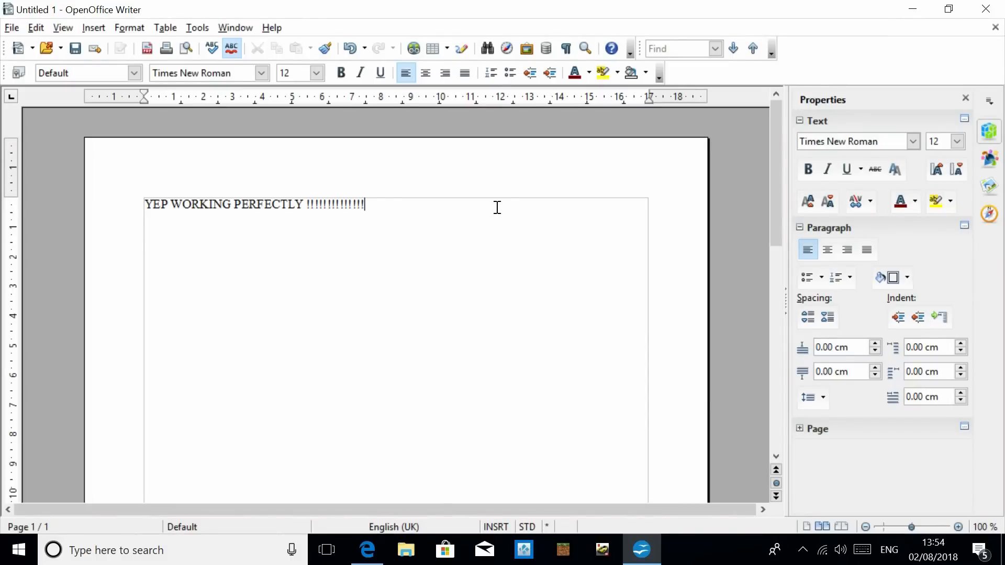
{"action": "mouse_move", "coordinate": [622, 173]}
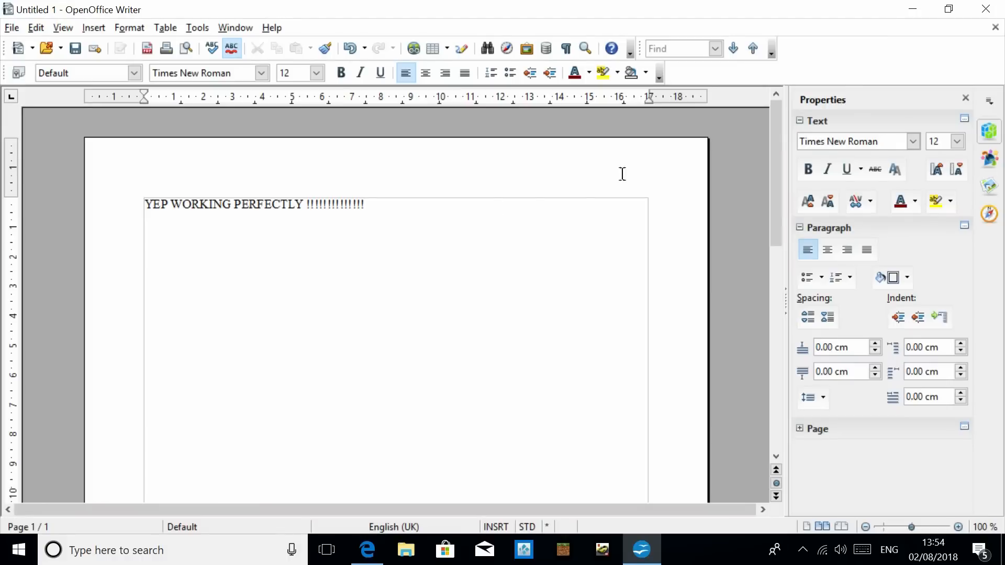
{"action": "mouse_move", "coordinate": [854, 88]}
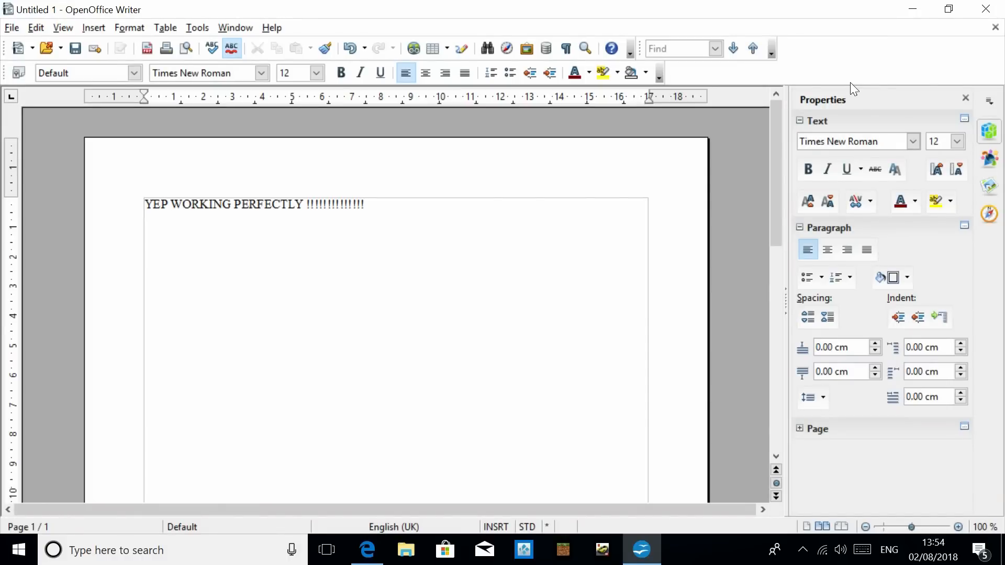
{"action": "left_click", "coordinate": [985, 10]}
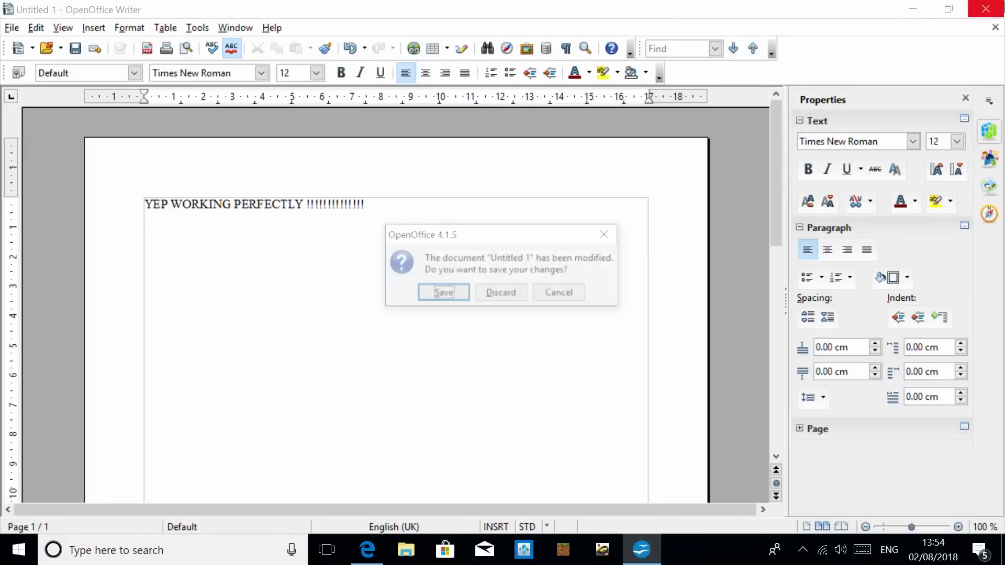